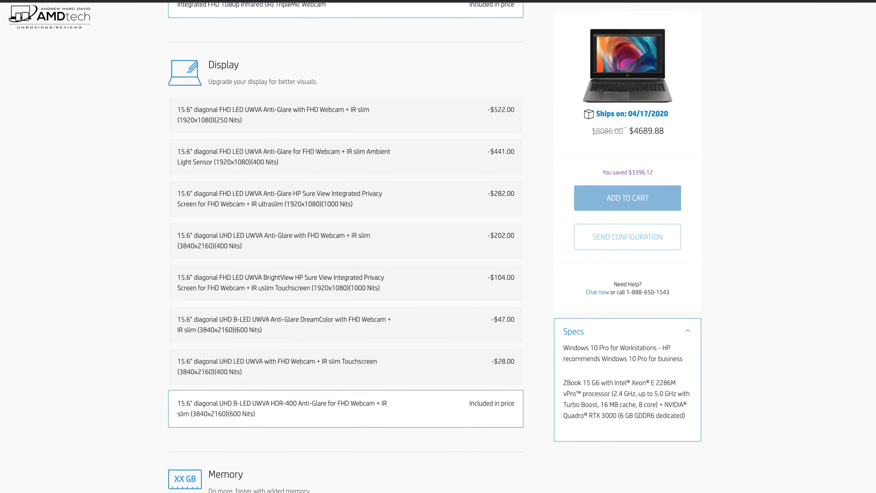
Redeem discount coupon AUK15 so the two-key order total drops to $44.00
scroll(down, 3)
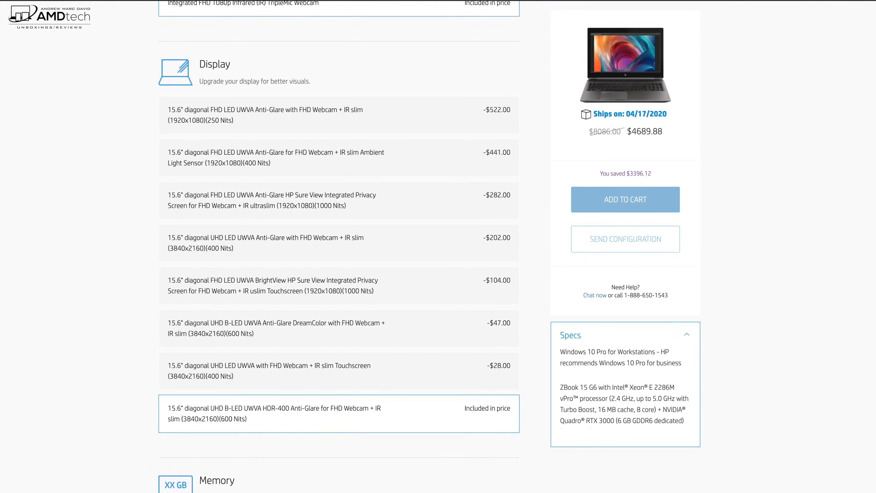
scroll(down, 3)
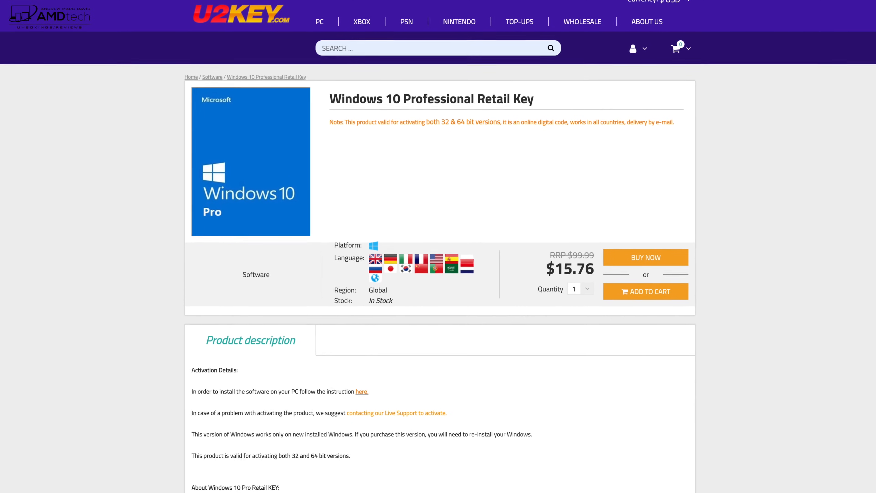
scroll(down, 3)
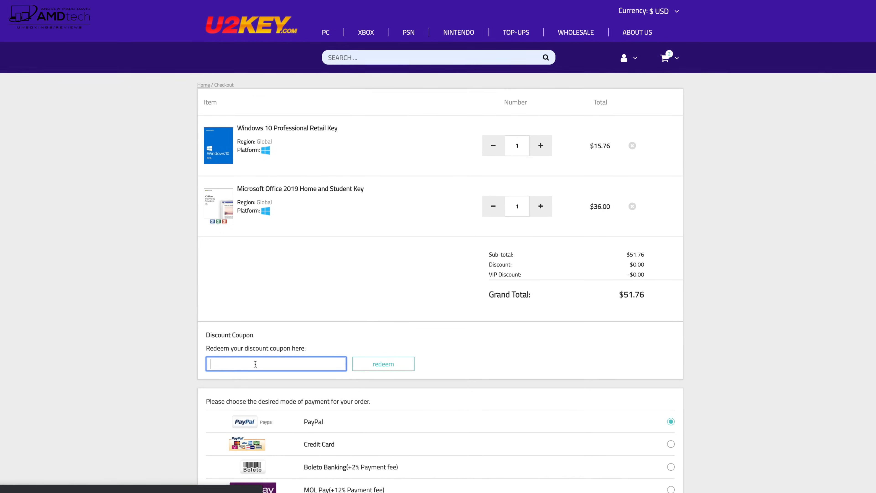
text(AUK15)
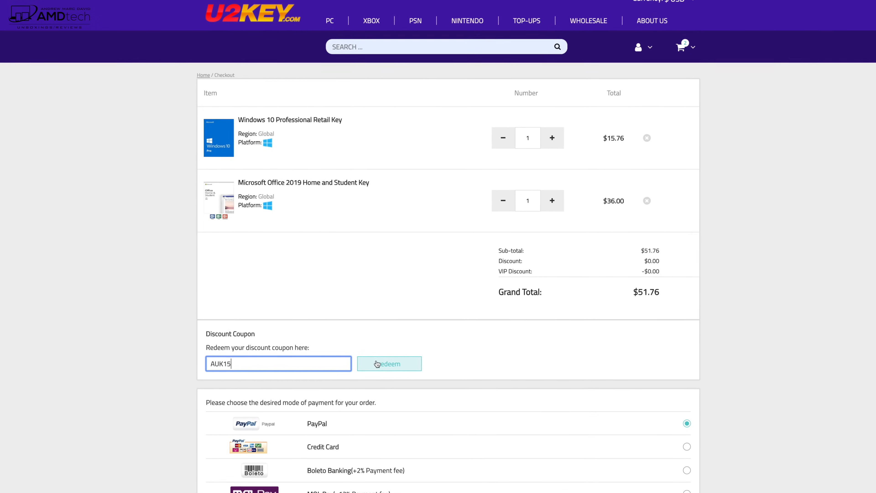
click(378, 364)
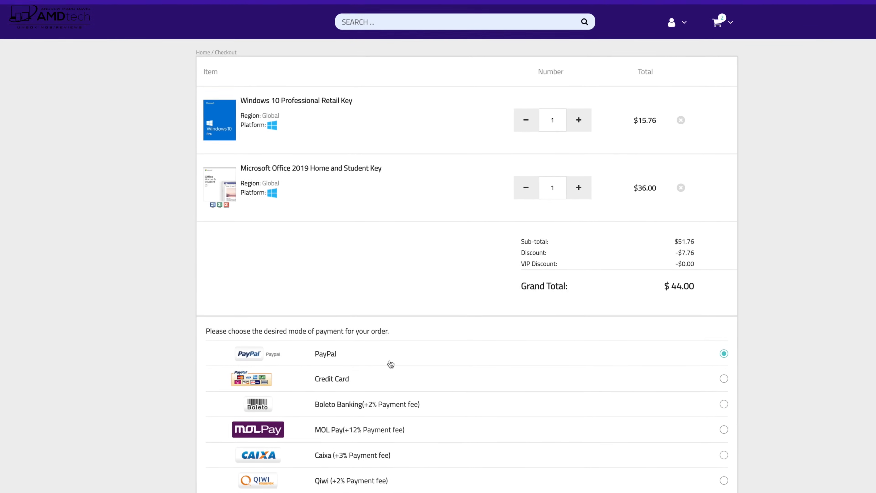